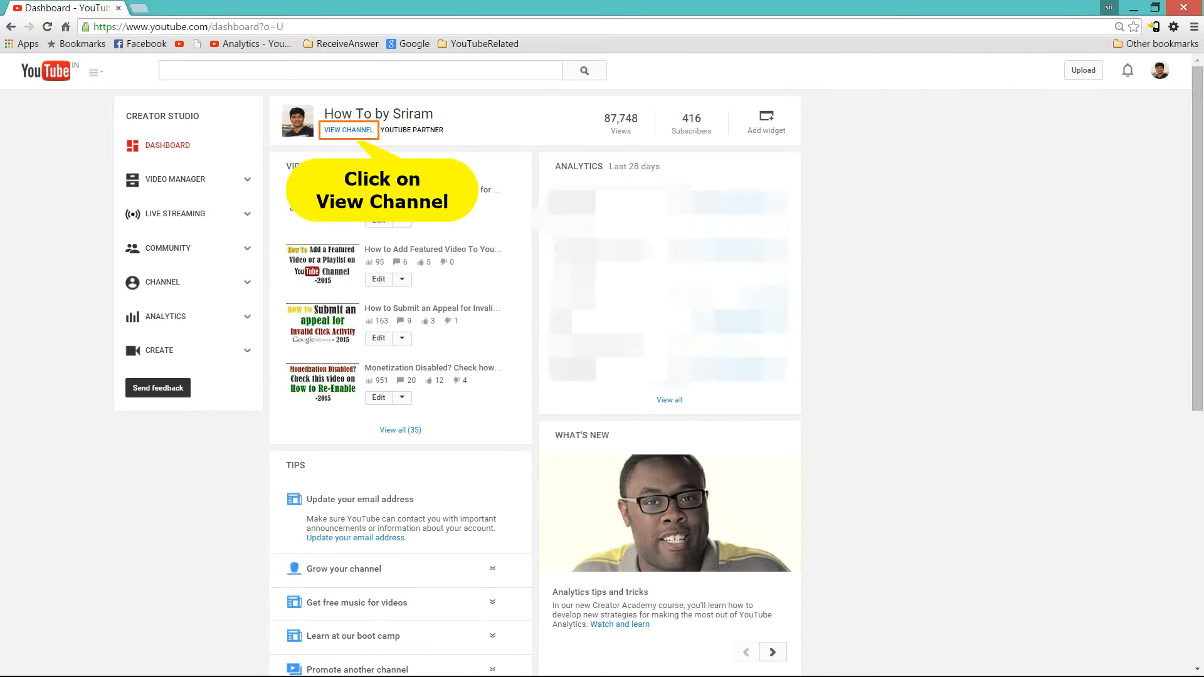
Go to the How To by Sriram channel's public page via View Channel
{"action": "left_click", "coordinate": [348, 129]}
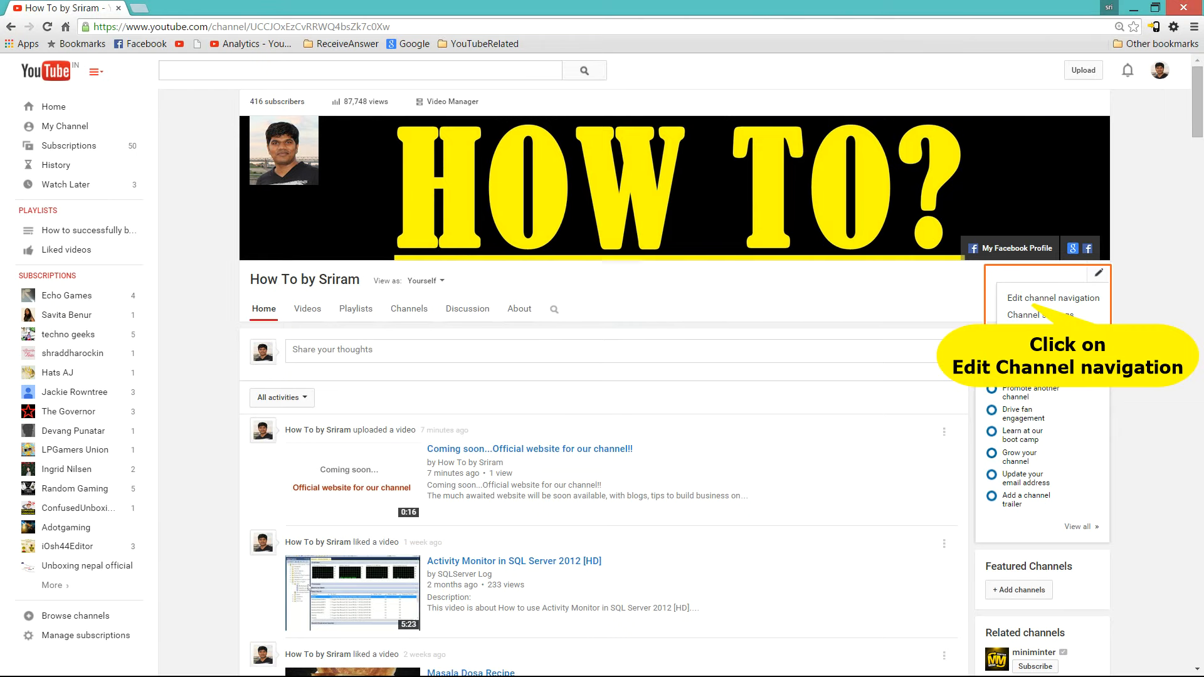
Reach the Edit channel navigation settings from the channel page's pencil menu
{"action": "left_click", "coordinate": [1053, 298]}
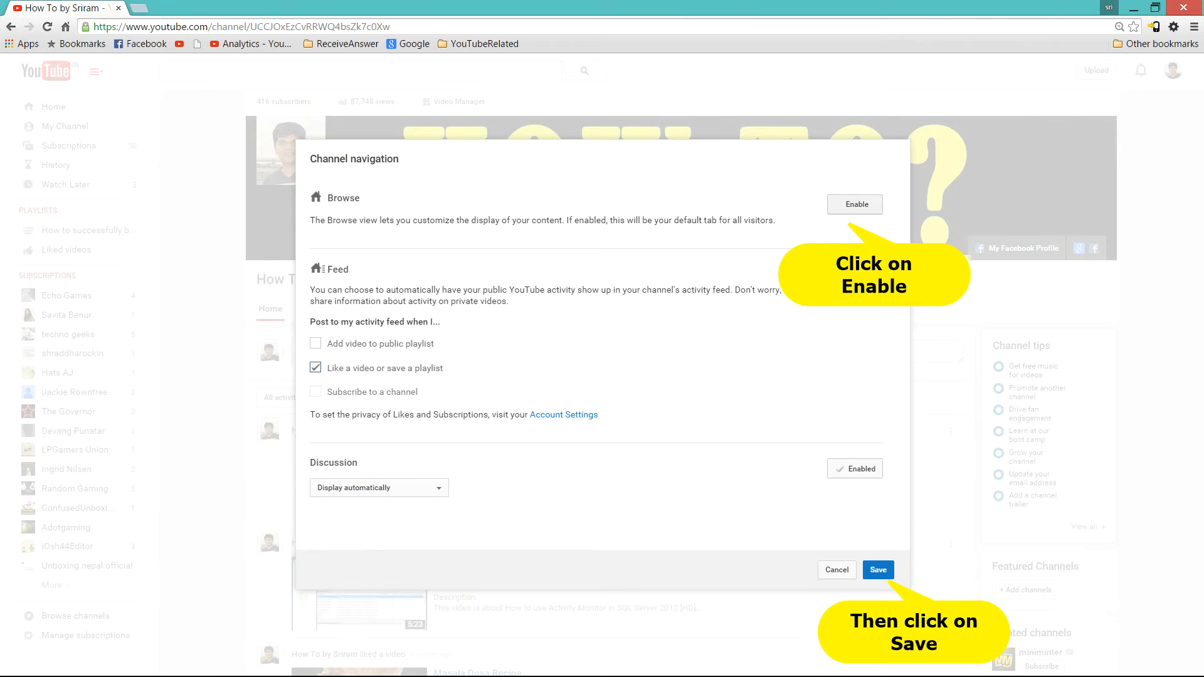
Enable Browse view, then begin selecting a channel trailer on the For new visitors tab
{"action": "left_click", "coordinate": [877, 570]}
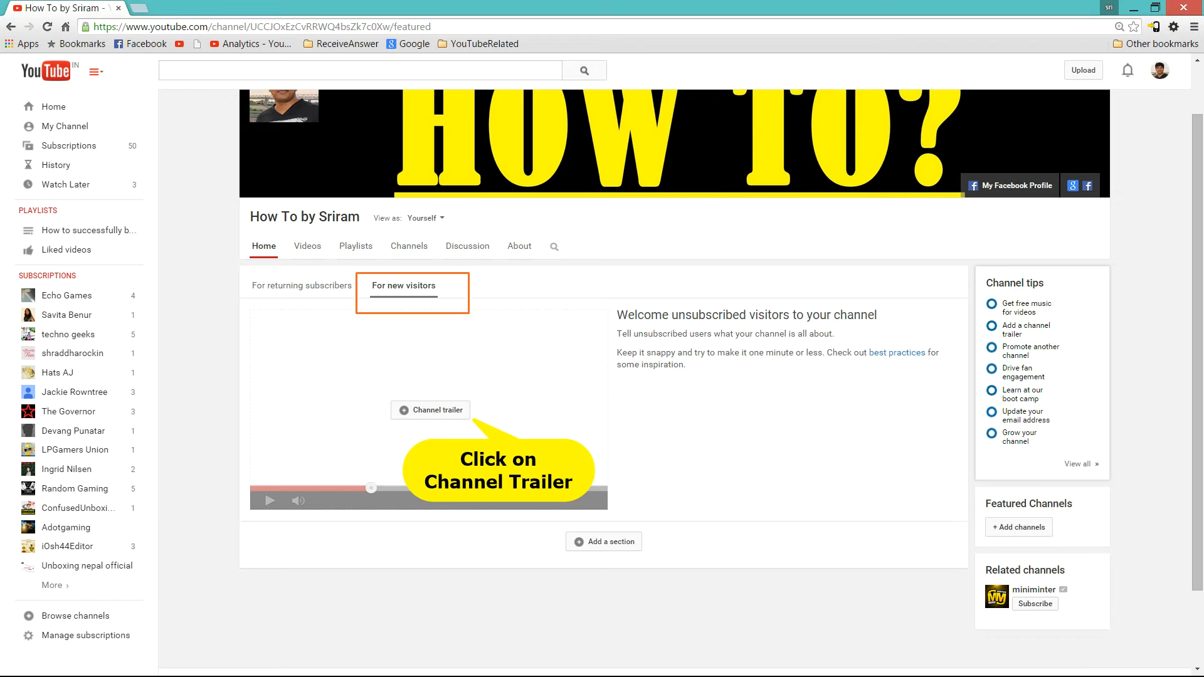
{"action": "left_click", "coordinate": [430, 410]}
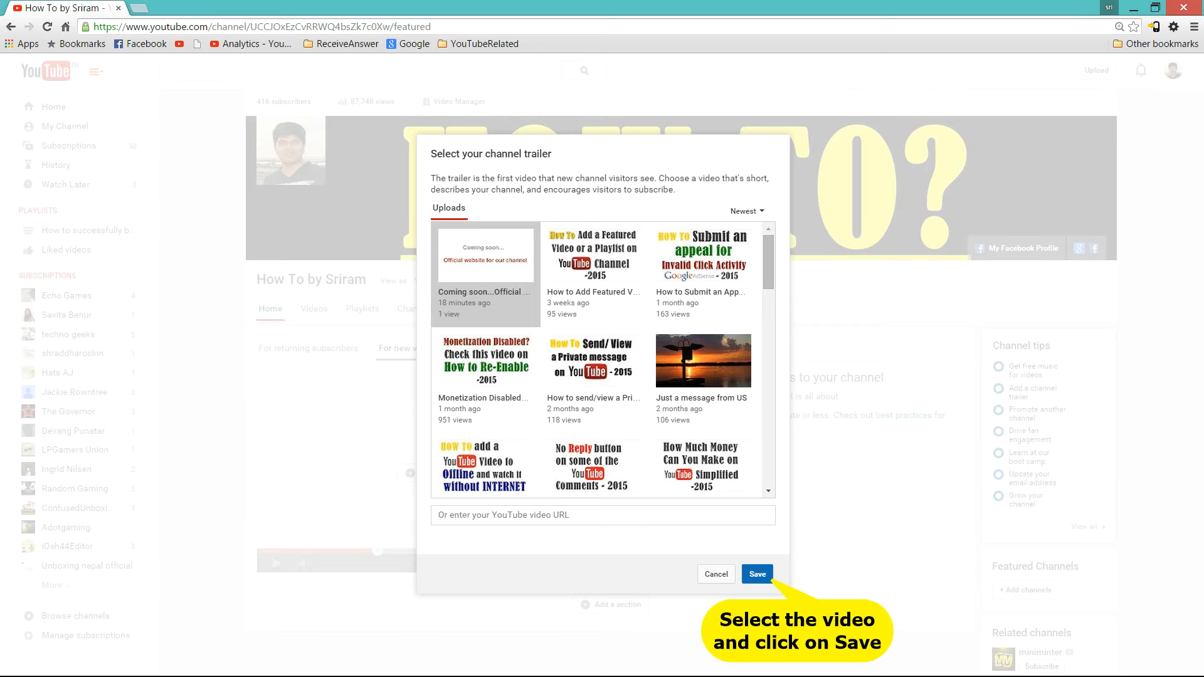
Set the 'Coming soon...Official website for our channel!!' video as the channel trailer
{"action": "left_click", "coordinate": [755, 573]}
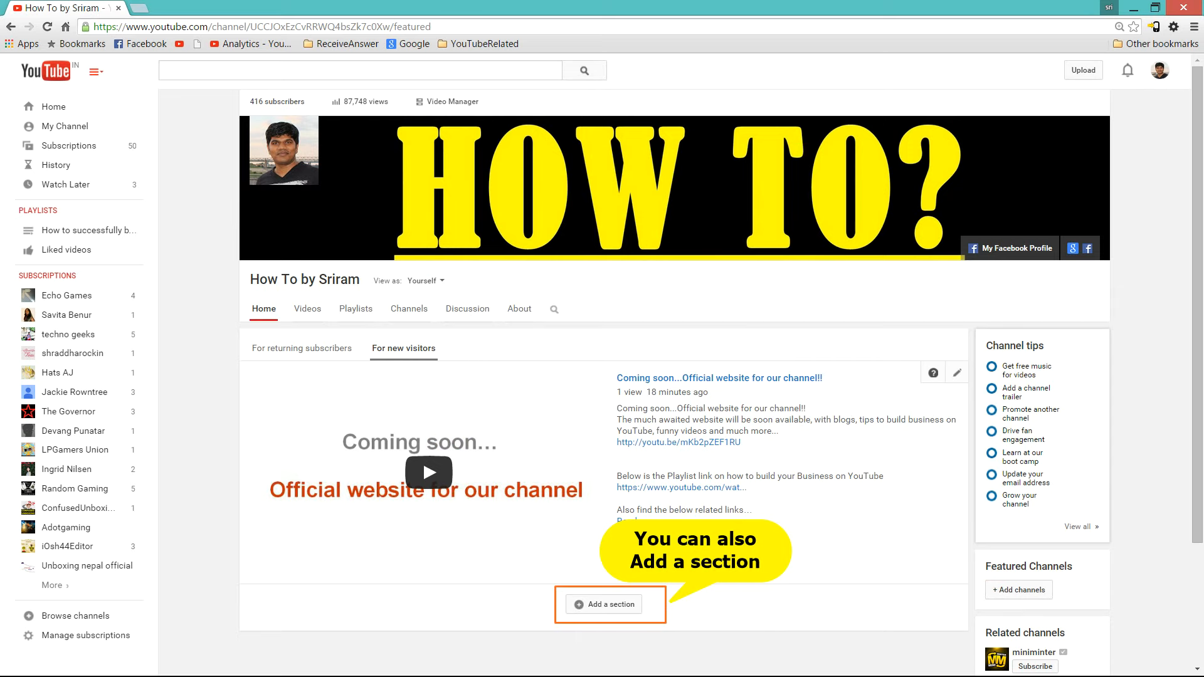
Add a new homepage section showing Popular uploads in a horizontal row
{"action": "left_click", "coordinate": [610, 605]}
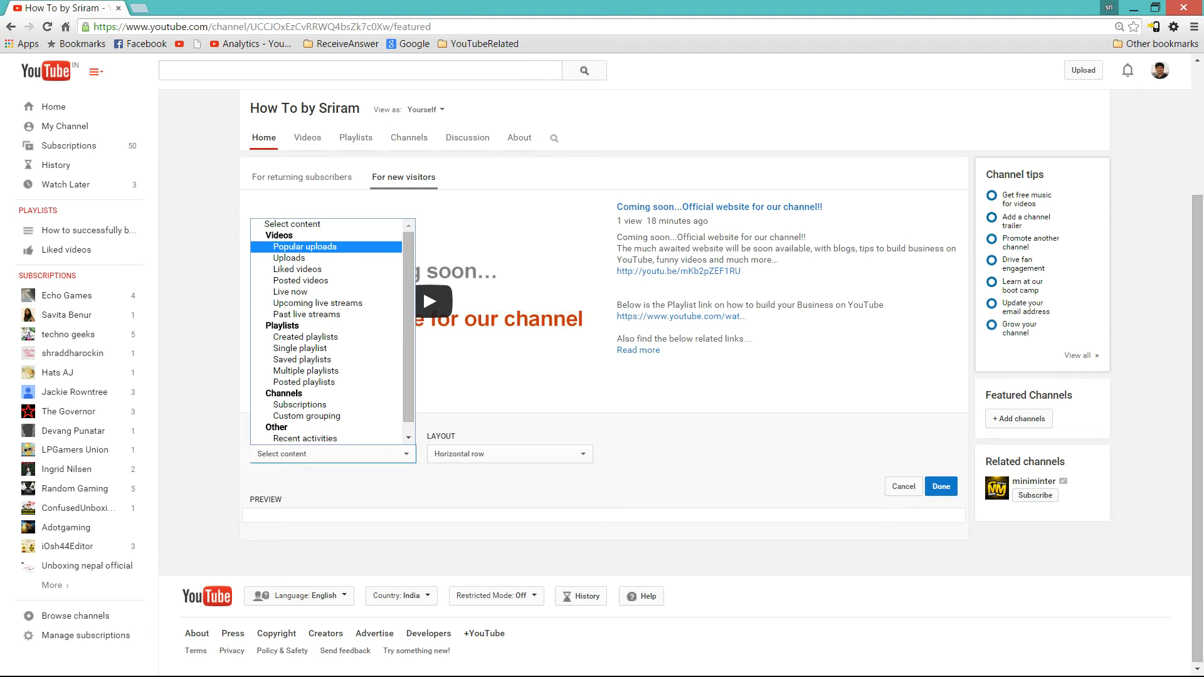
{"action": "left_click", "coordinate": [305, 247]}
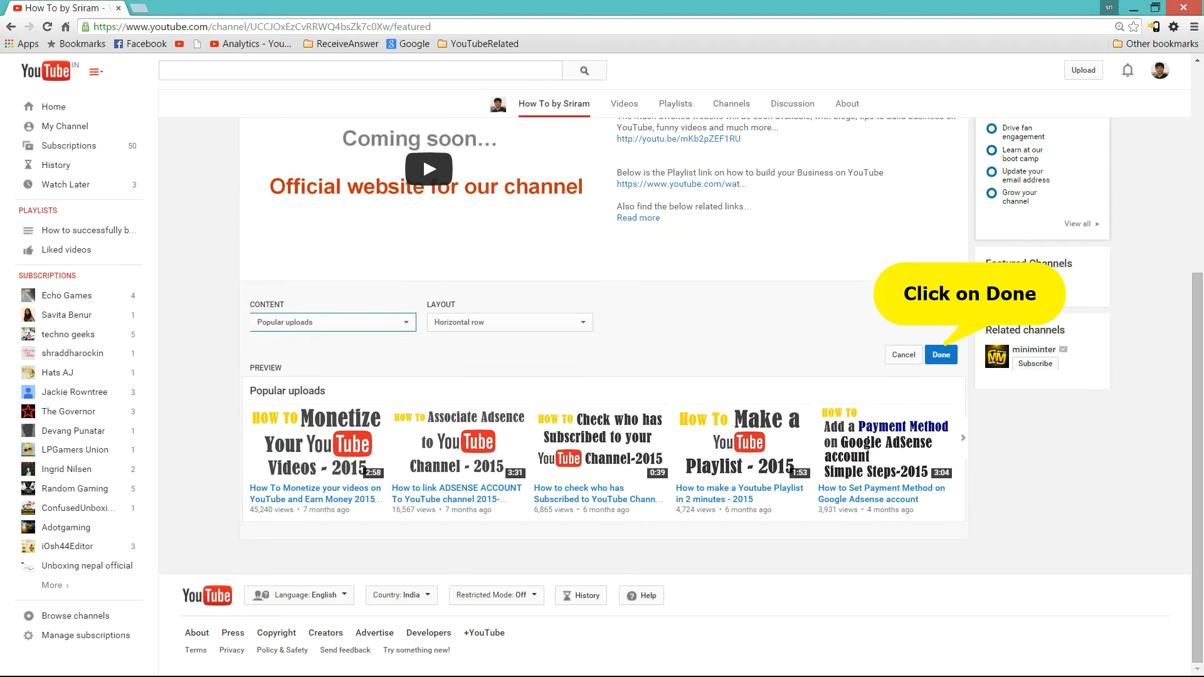